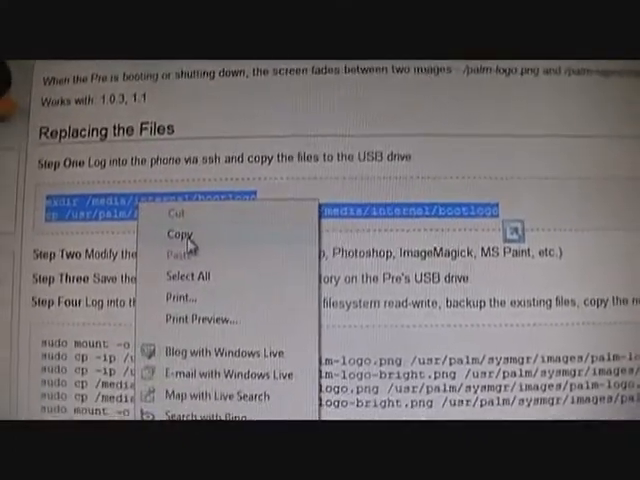
- Copy the mkdir and cp commands that place the boot logos on the Pre's USB drive
left_click(180, 232)
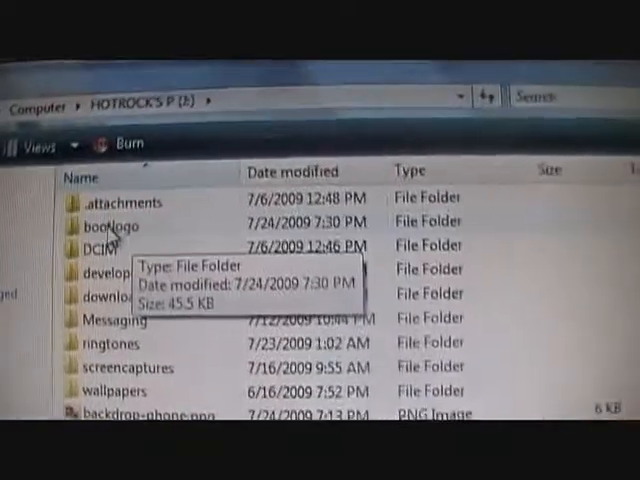
- Open the bootlogo folder on the Pre's USB drive
double_click(110, 224)
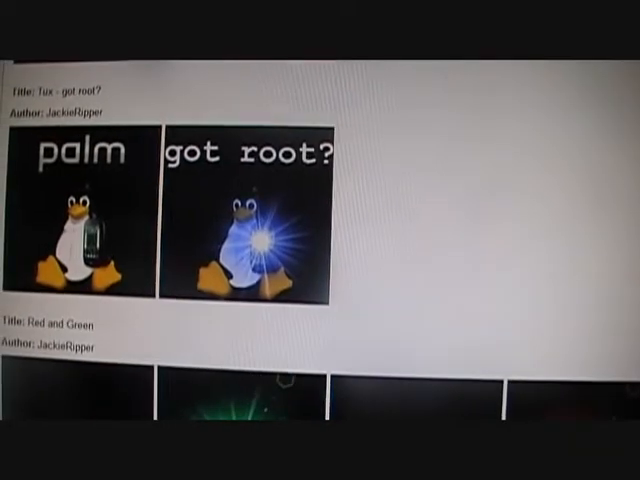
- Scroll through the custom boot logo gallery, including the 'got root?' penguins
scroll("down", 3)
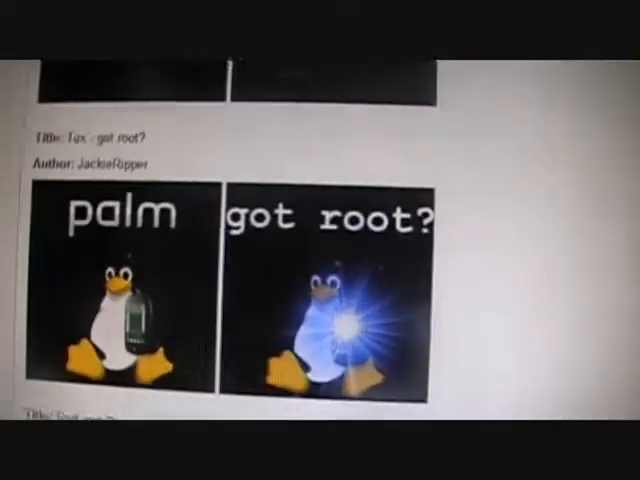
scroll("down", 3)
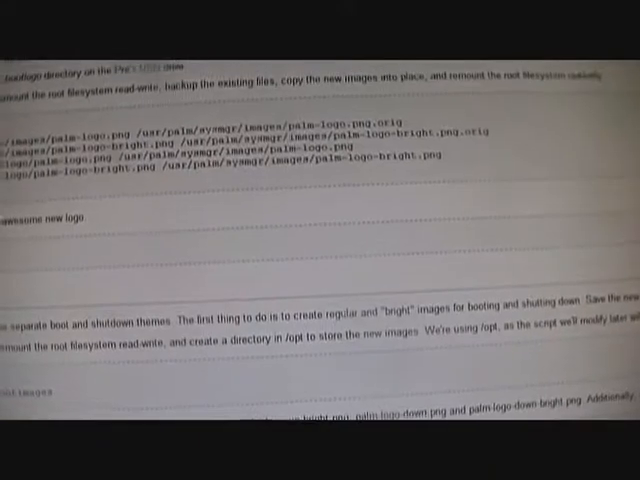